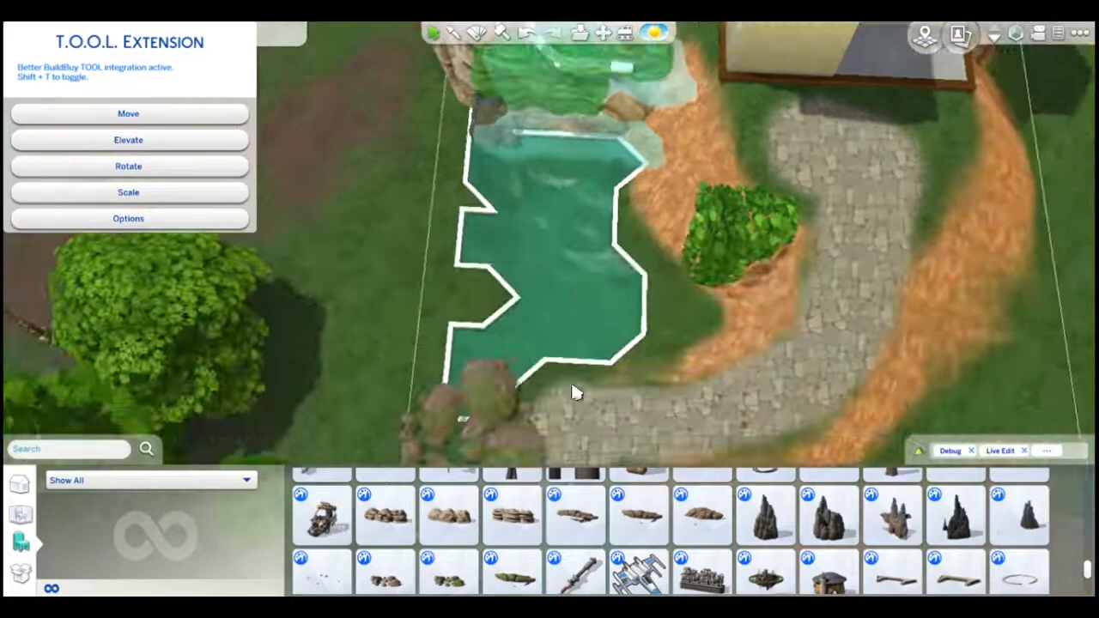
Place boulders, ferns and purple mushroom decor along the grassy bank by the cottage
left_click(129, 218)
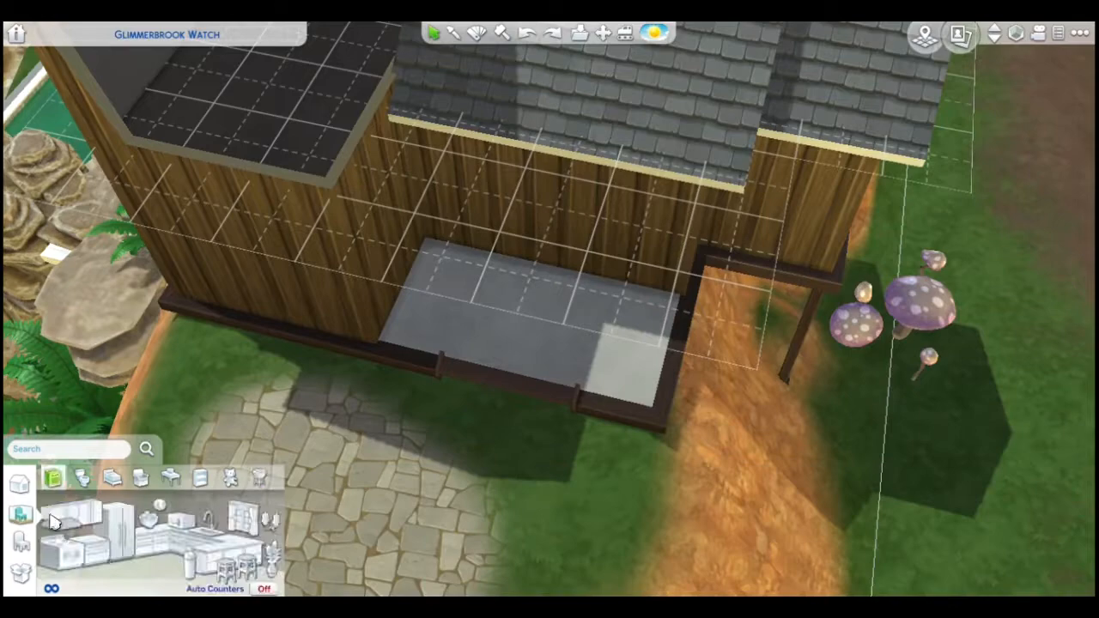
left_click(697, 524)
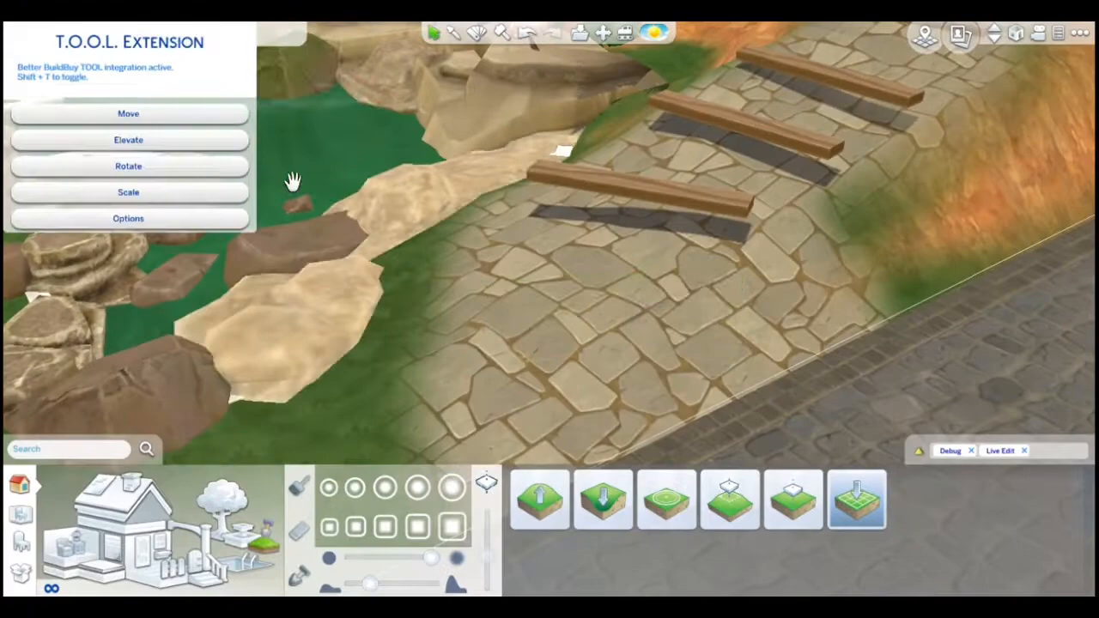
Raise the plank step by 0.02 using the T.O.O.L. Elevate Object dialog
left_click(129, 140)
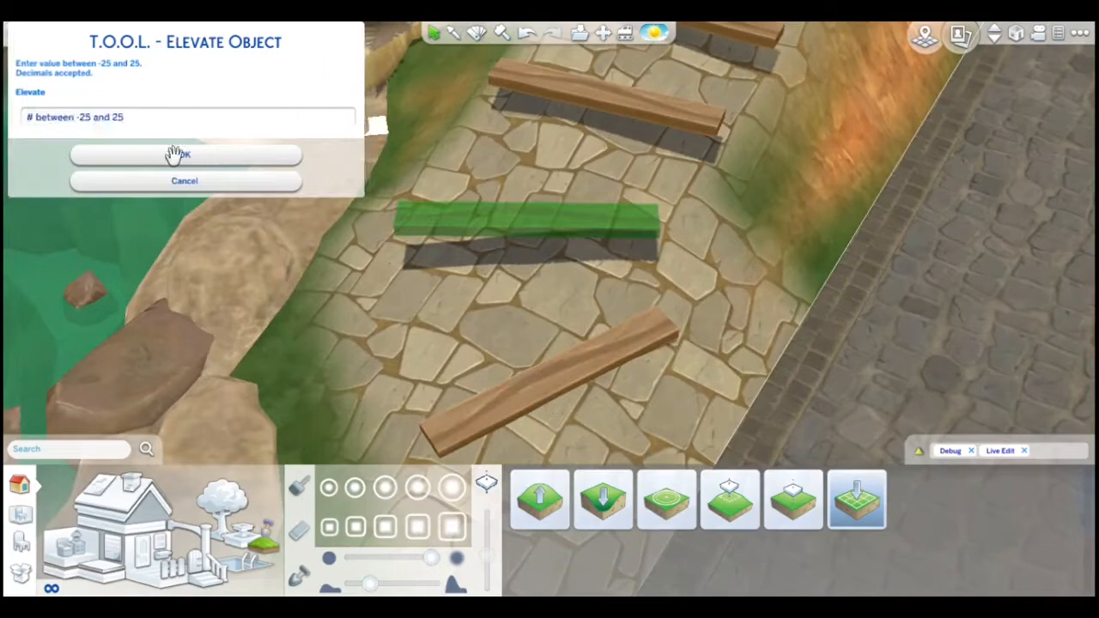
left_click(180, 182)
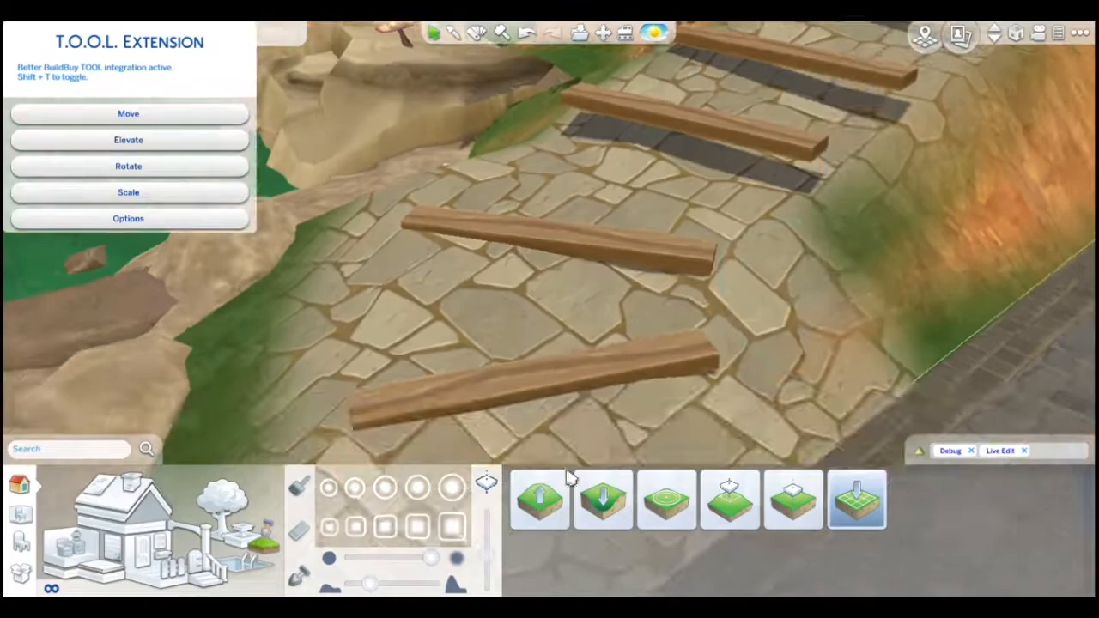
left_click(127, 141)
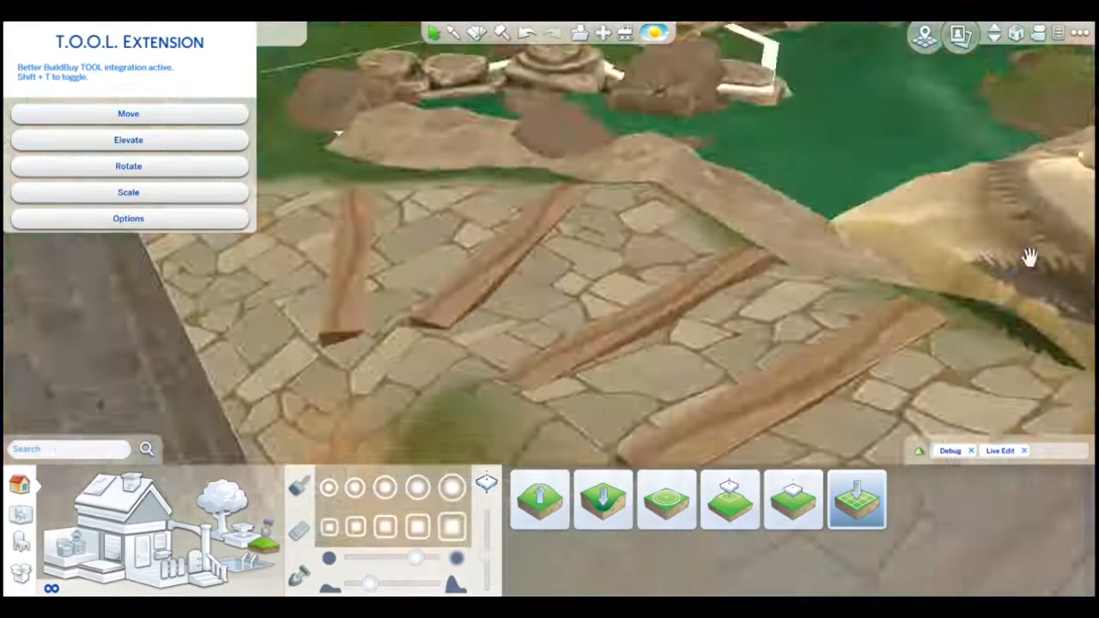
left_click(127, 141)
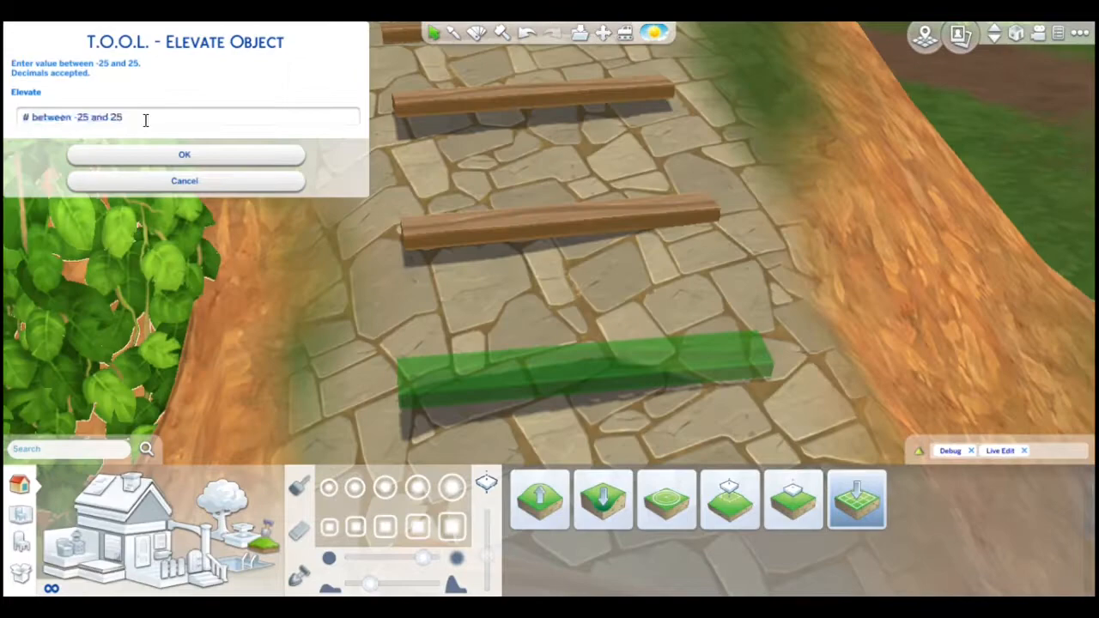
type("0.02")
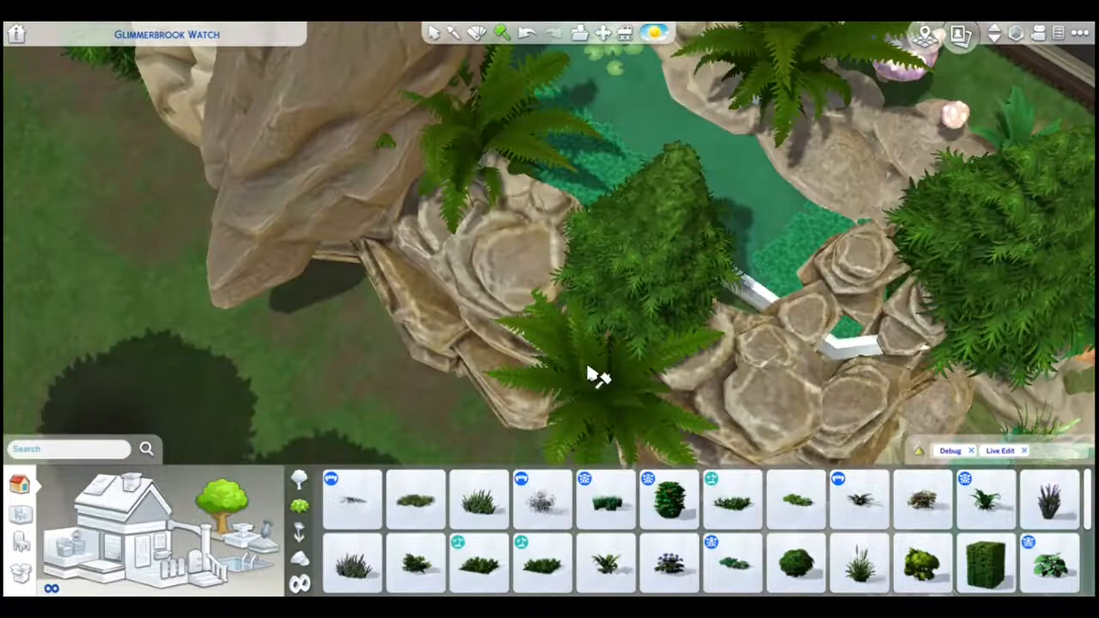
Plant grass clumps and ferns along the foot of the hillside slope
left_click(480, 498)
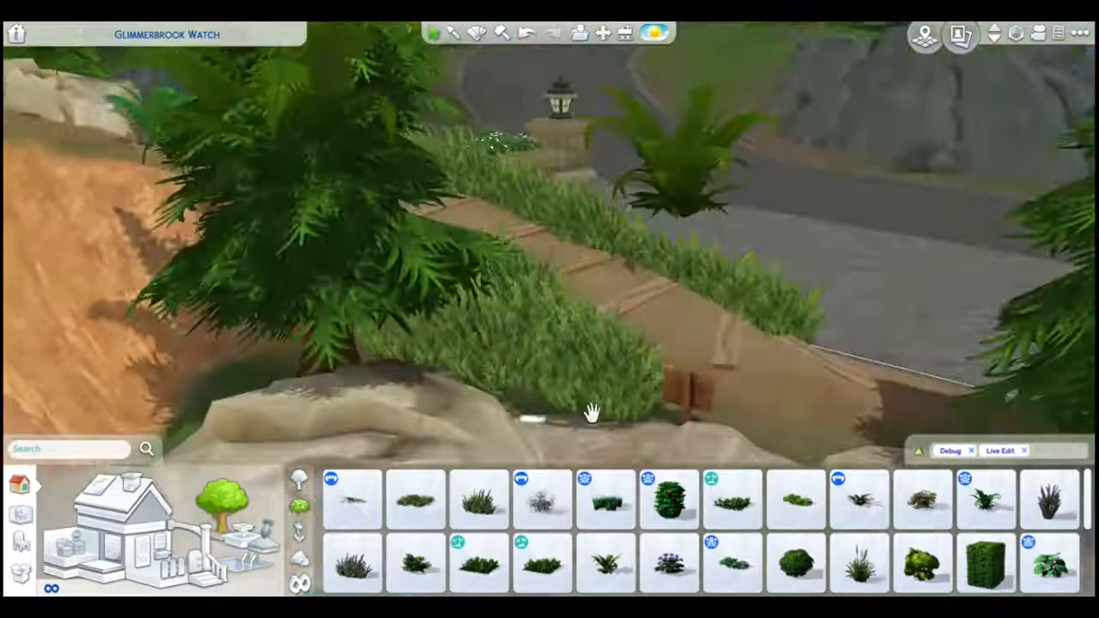
left_click(481, 512)
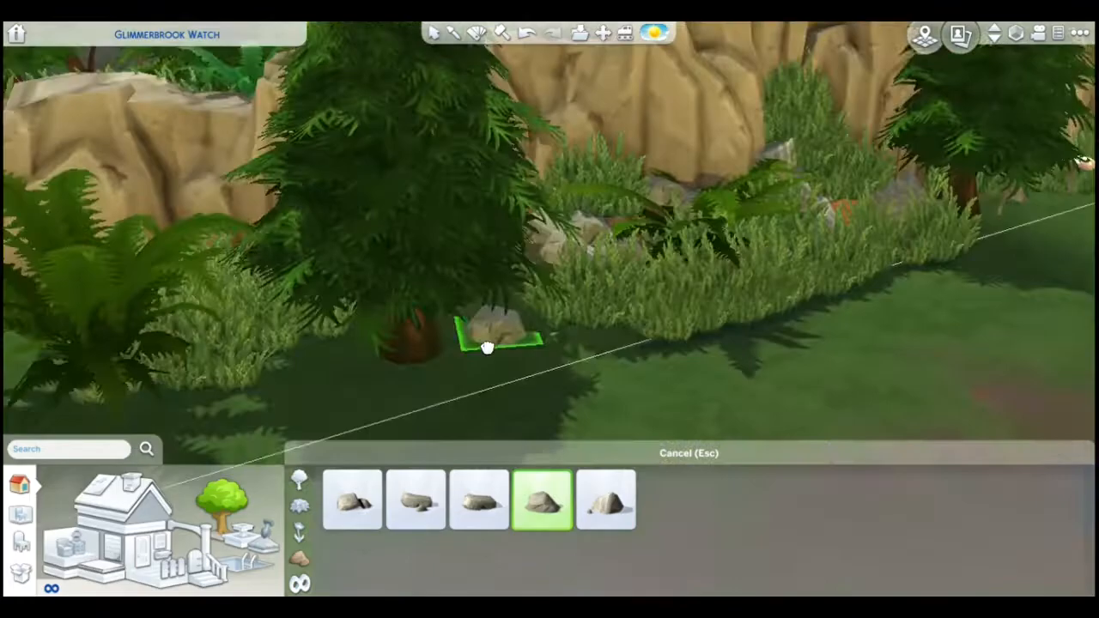
left_click(618, 508)
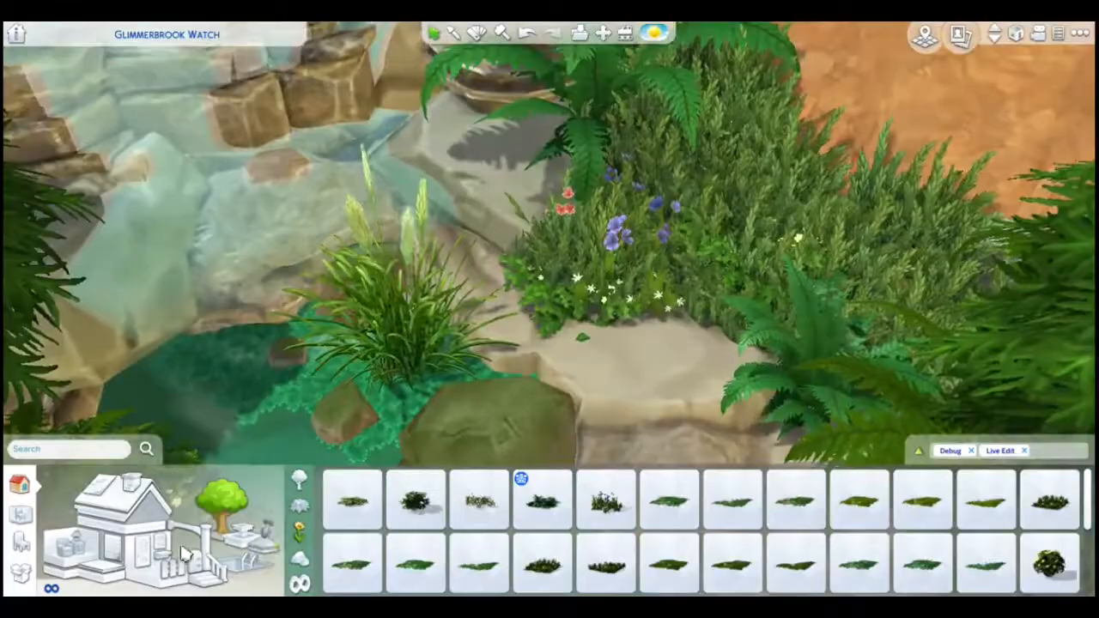
Place low flowering ground cover like Malva - Triangle between the pond rocks and path
left_click(668, 569)
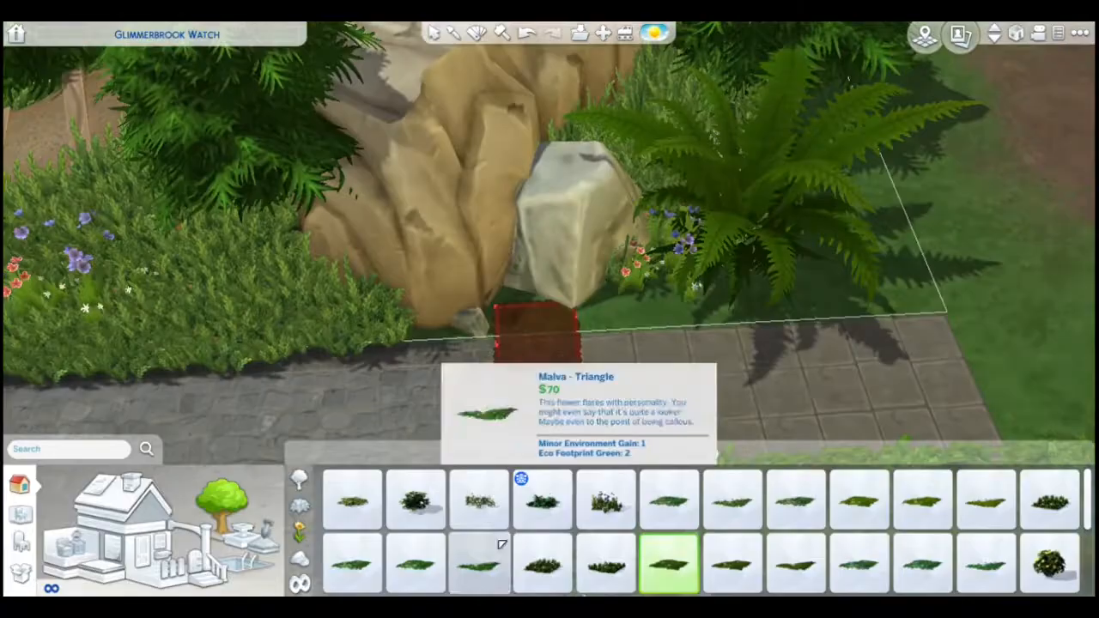